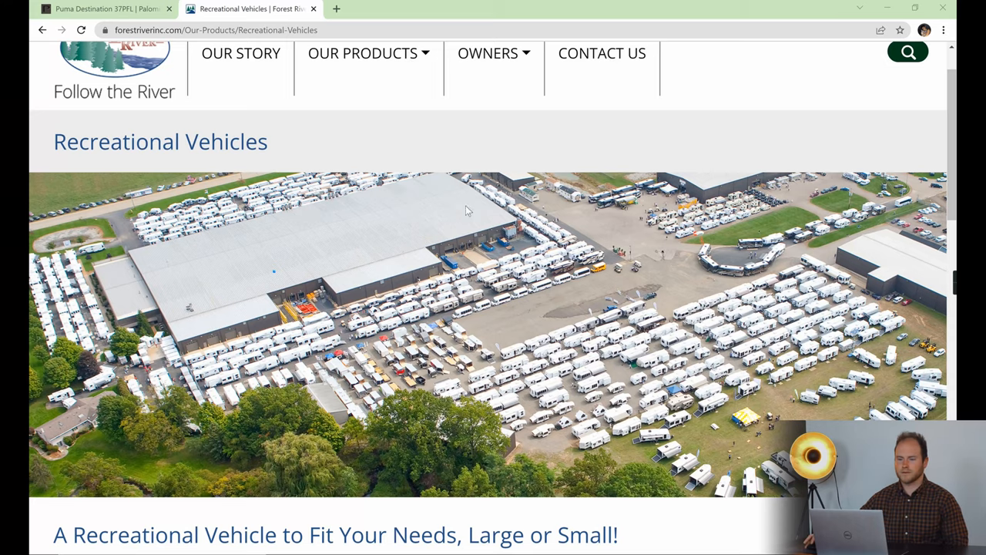
- Go from the Palomino brand card to the Puma Destination page and its floorplans list
{"action": "scroll", "scroll_direction": "down", "scroll_amount": 3}
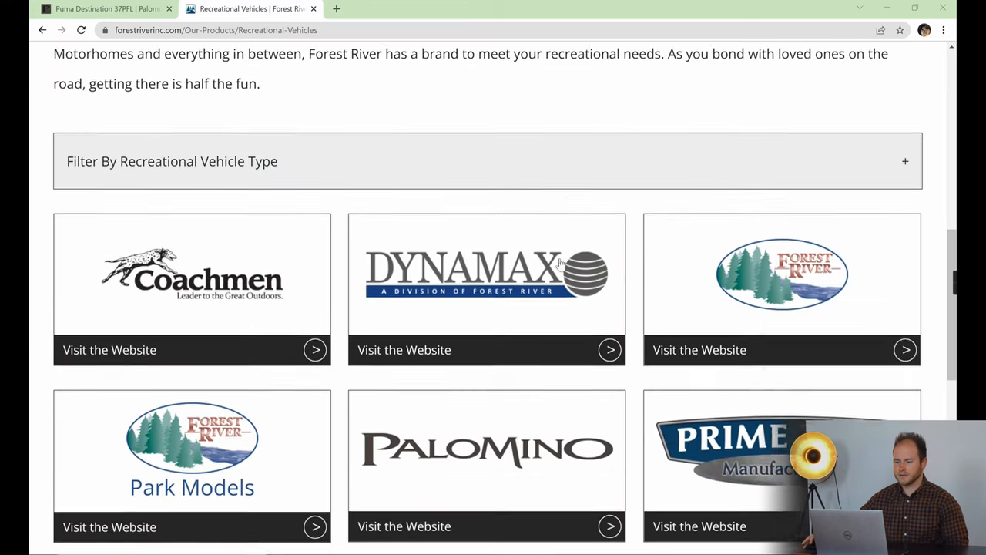
{"action": "left_click", "coordinate": [404, 526]}
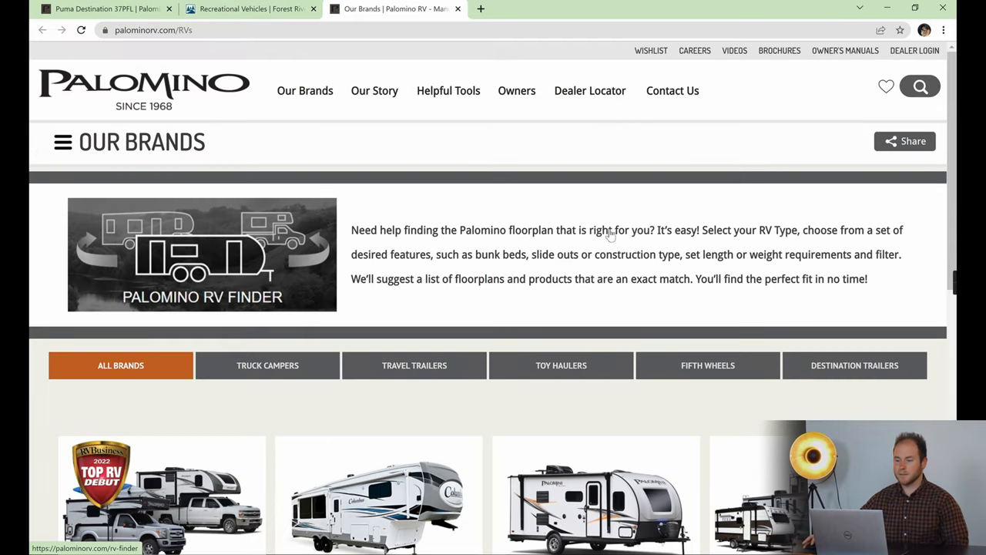
{"action": "scroll", "scroll_direction": "down", "scroll_amount": 3}
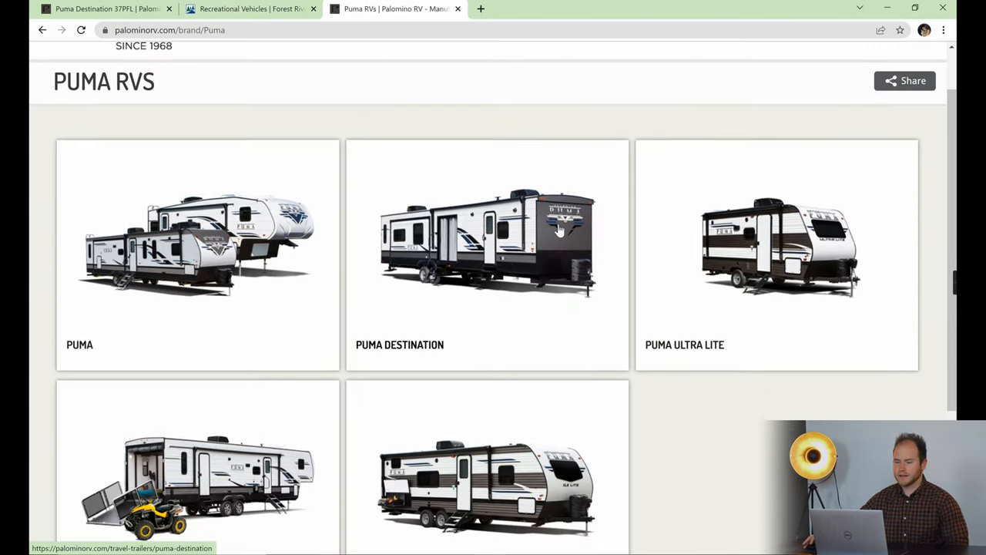
{"action": "left_click", "coordinate": [487, 243]}
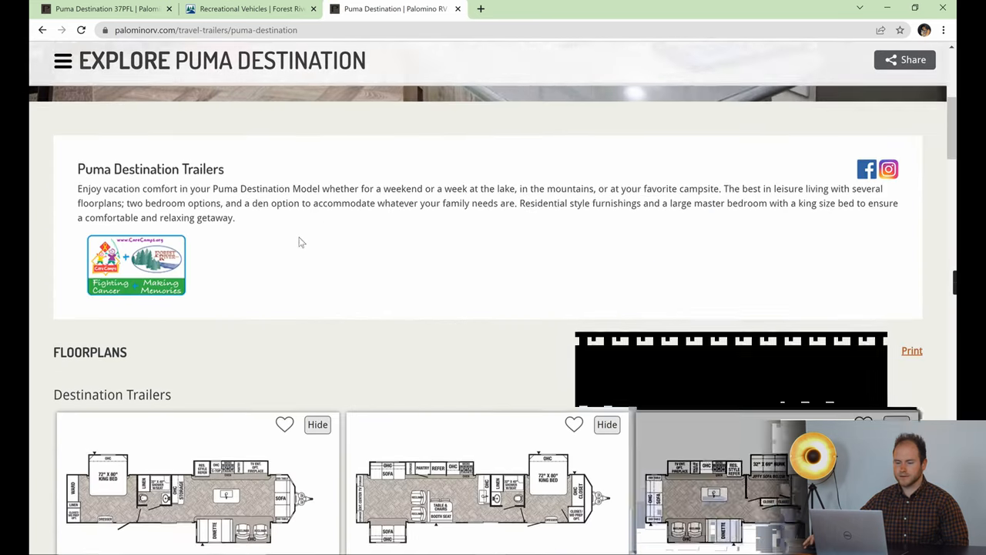
{"action": "scroll", "scroll_direction": "down", "scroll_amount": 3}
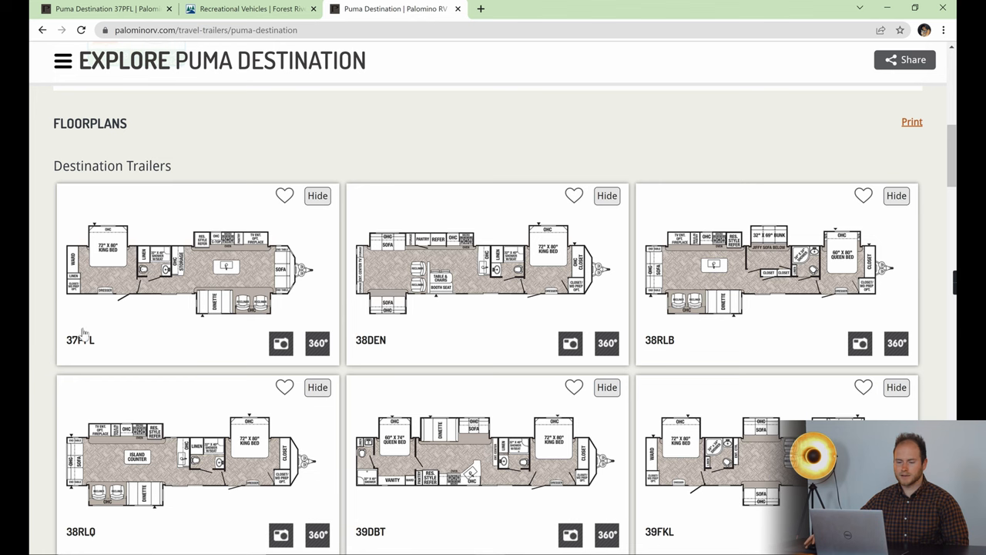
- Bring up the 37PFL floorplan details with its layout and specifications
{"action": "left_click", "coordinate": [196, 274]}
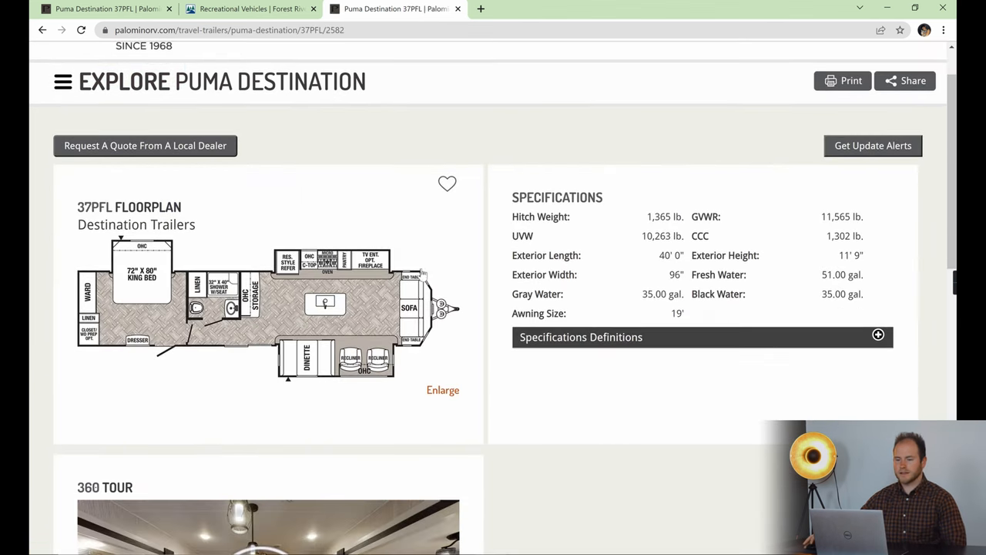
{"action": "mouse_move", "coordinate": [148, 282]}
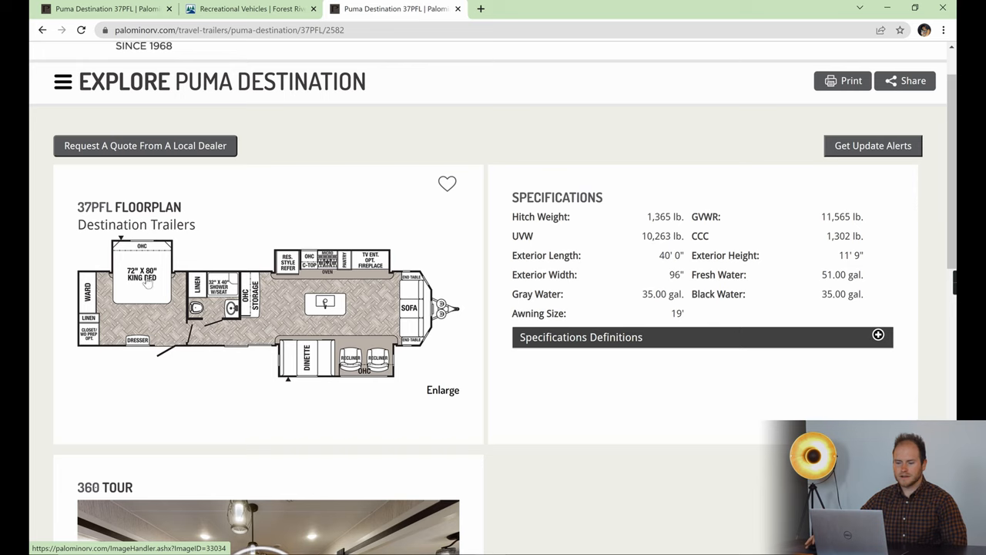
{"action": "mouse_move", "coordinate": [121, 250]}
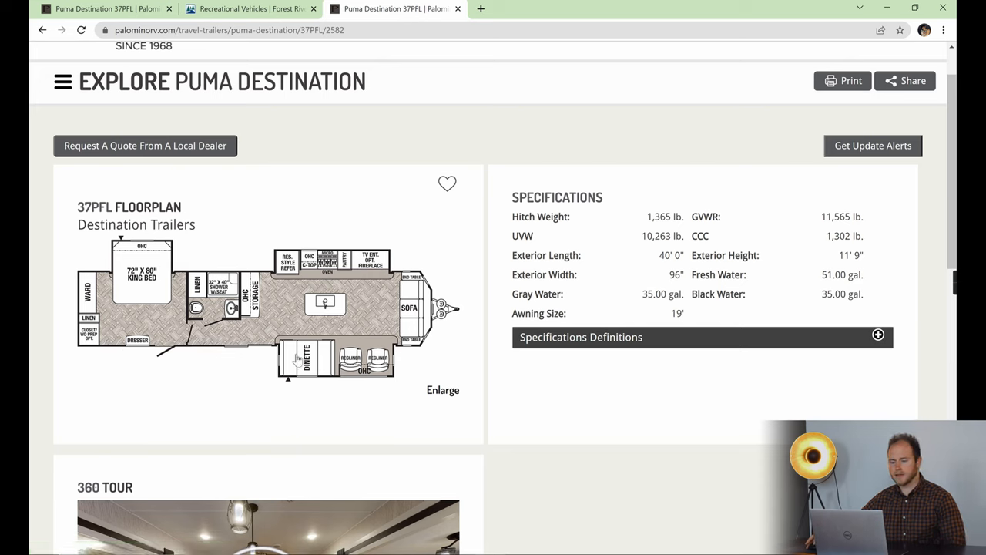
{"action": "mouse_move", "coordinate": [135, 255]}
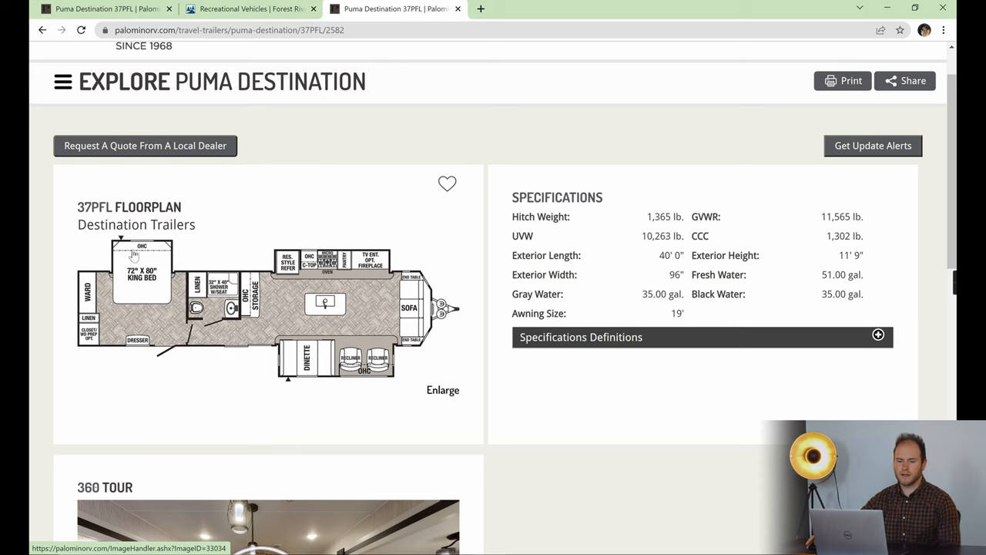
{"action": "mouse_move", "coordinate": [318, 279]}
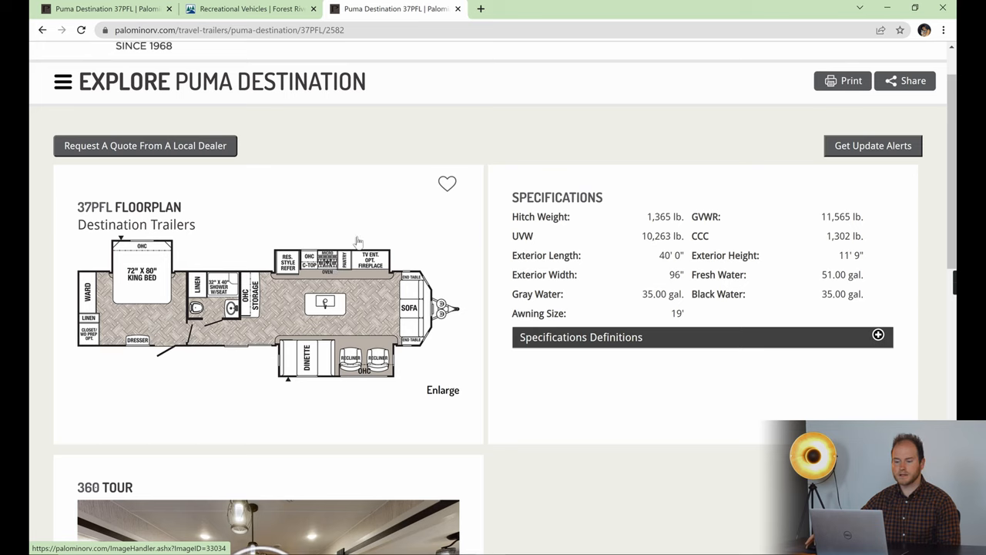
{"action": "mouse_move", "coordinate": [321, 286]}
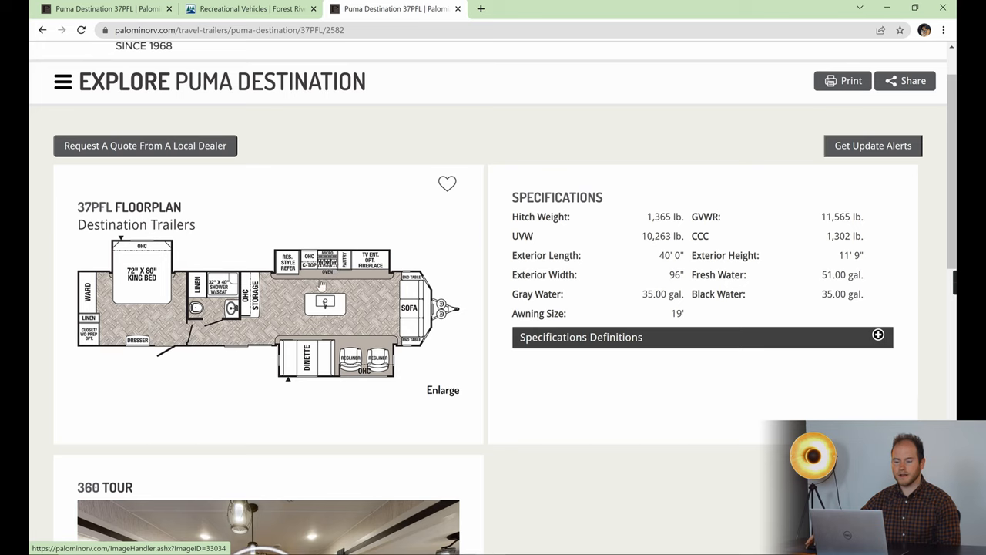
{"action": "mouse_move", "coordinate": [361, 295]}
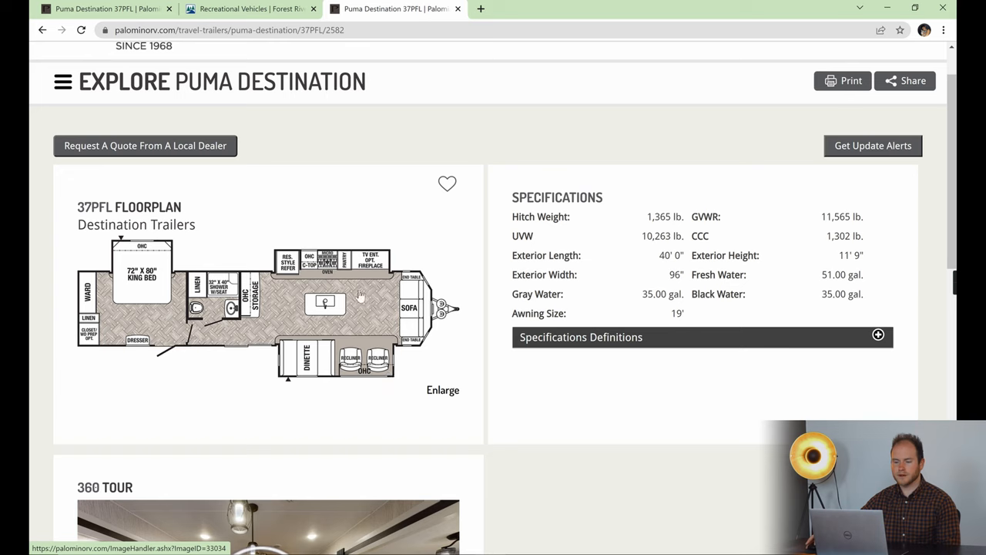
{"action": "mouse_move", "coordinate": [416, 277]}
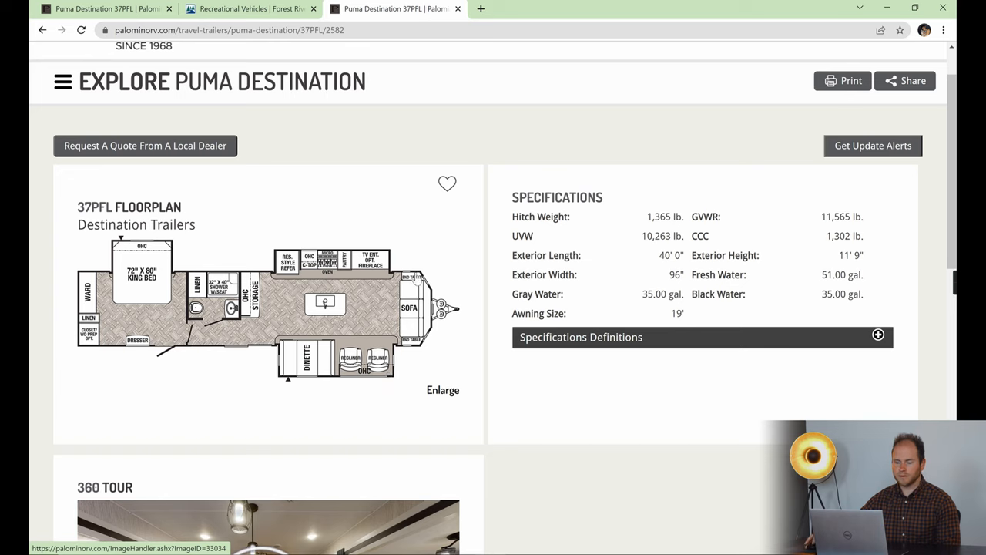
{"action": "mouse_move", "coordinate": [443, 299]}
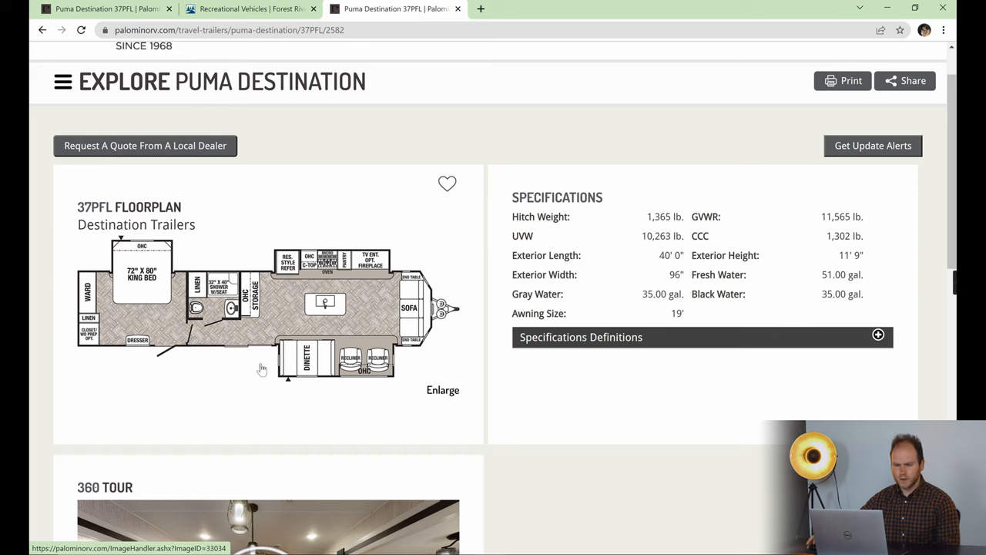
{"action": "mouse_move", "coordinate": [245, 355]}
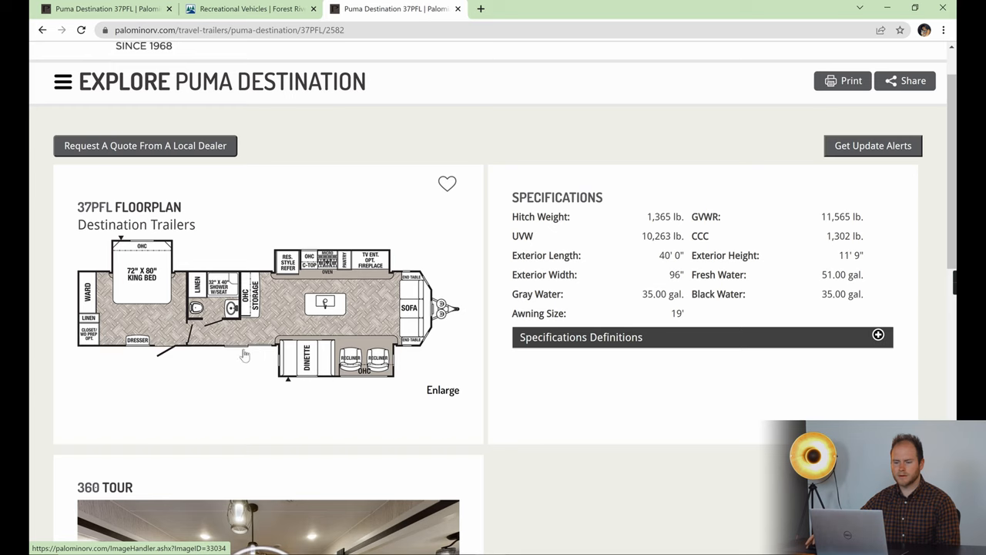
{"action": "mouse_move", "coordinate": [249, 354]}
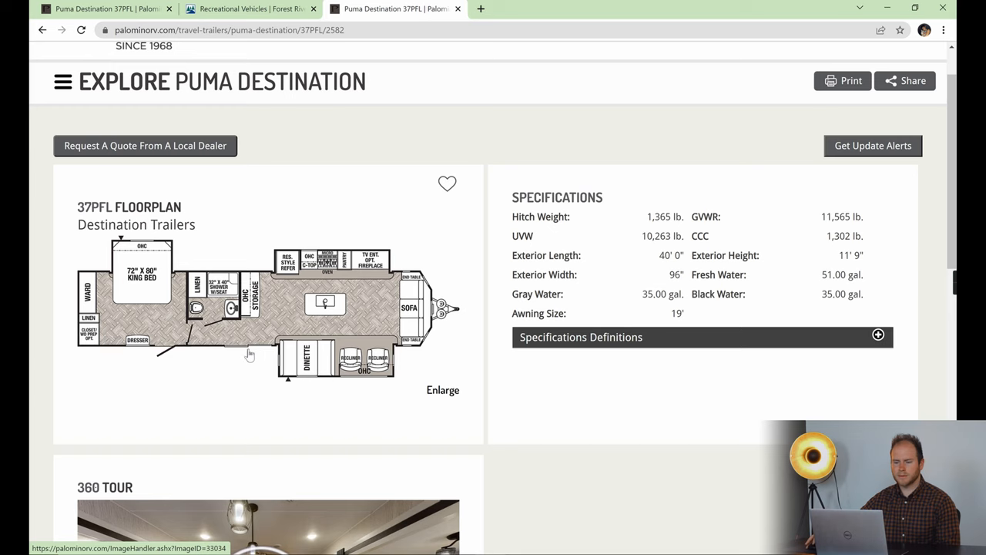
{"action": "mouse_move", "coordinate": [243, 363]}
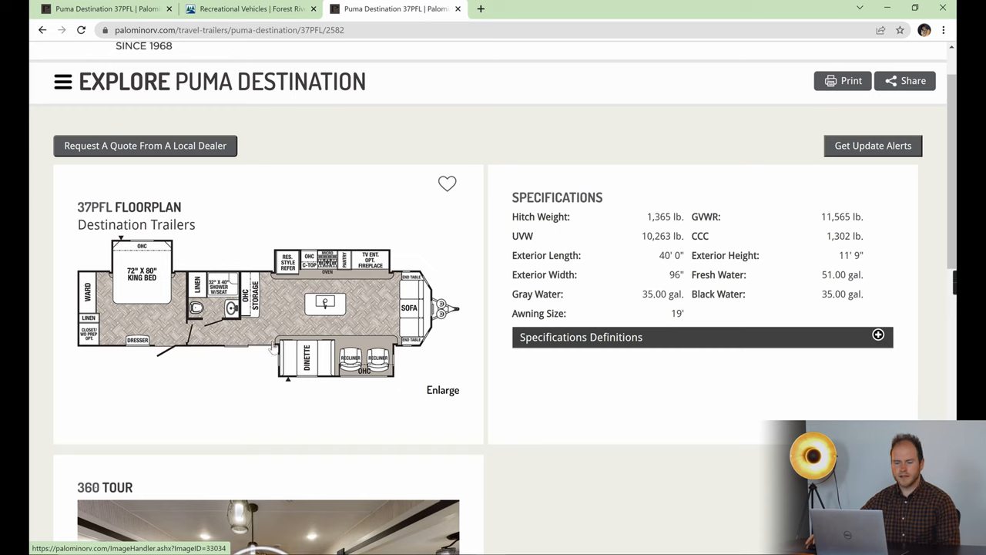
{"action": "mouse_move", "coordinate": [185, 349]}
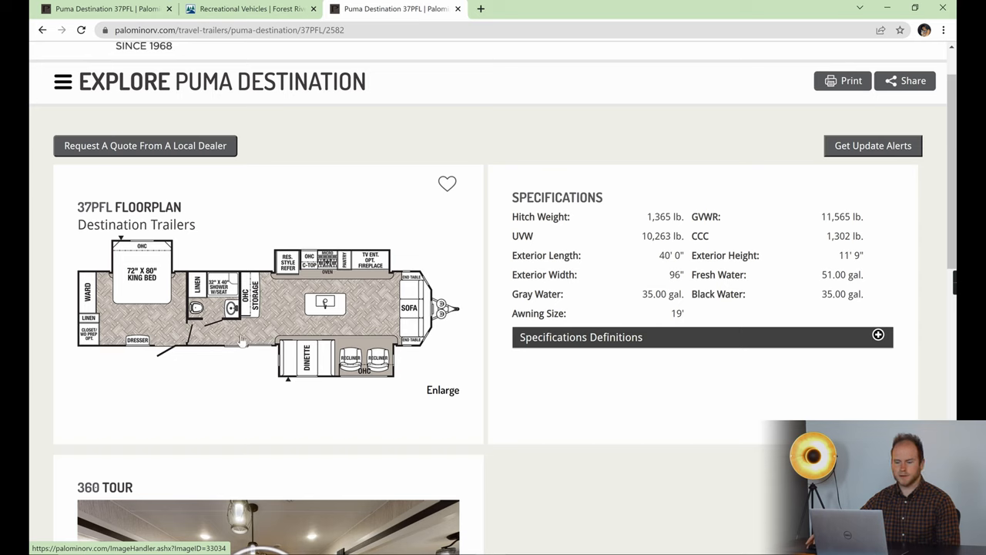
{"action": "mouse_move", "coordinate": [241, 340]}
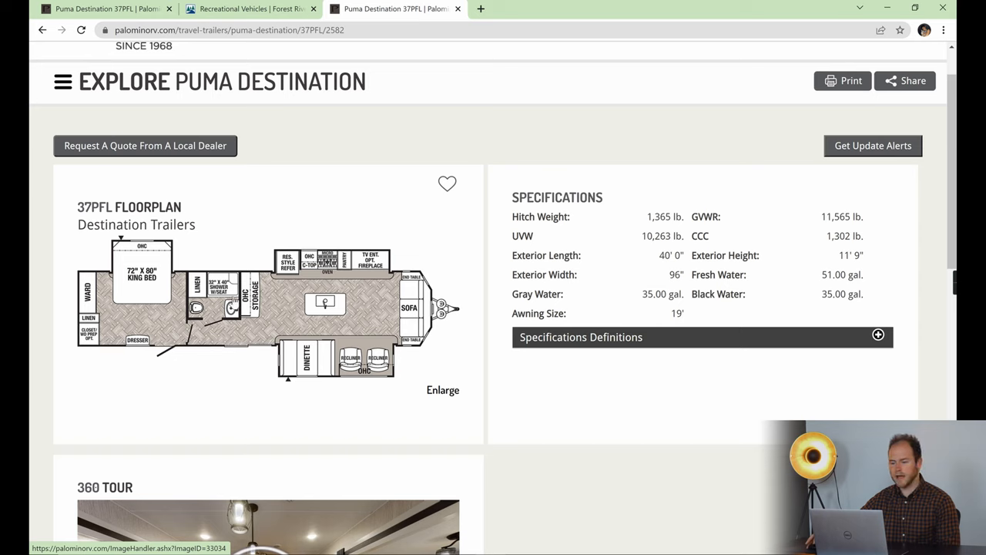
{"action": "mouse_move", "coordinate": [179, 273]}
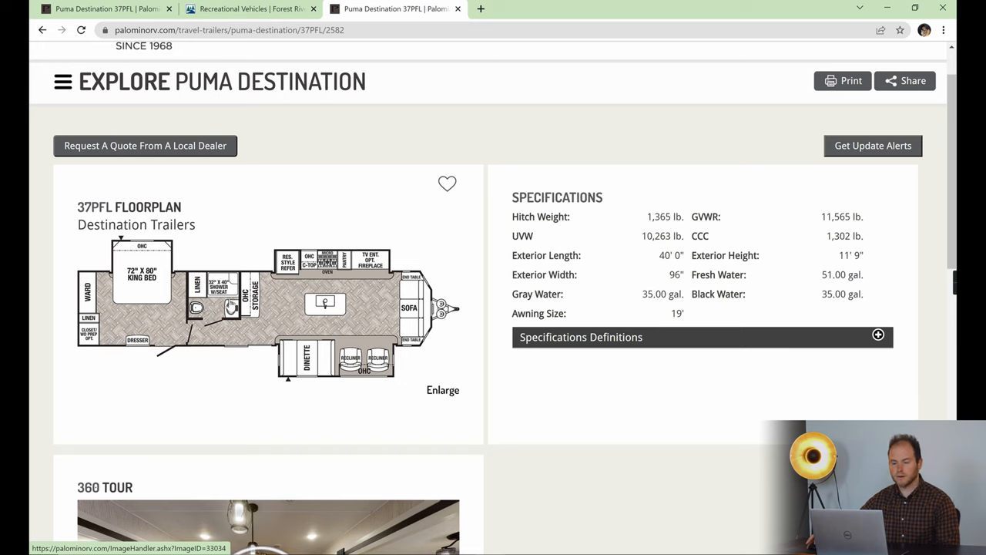
{"action": "mouse_move", "coordinate": [339, 303]}
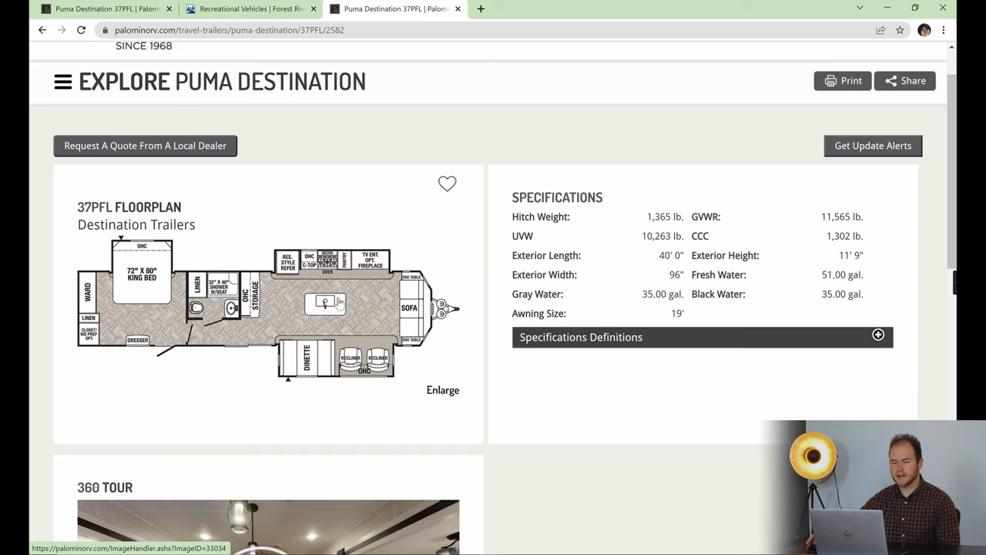
{"action": "mouse_move", "coordinate": [355, 303]}
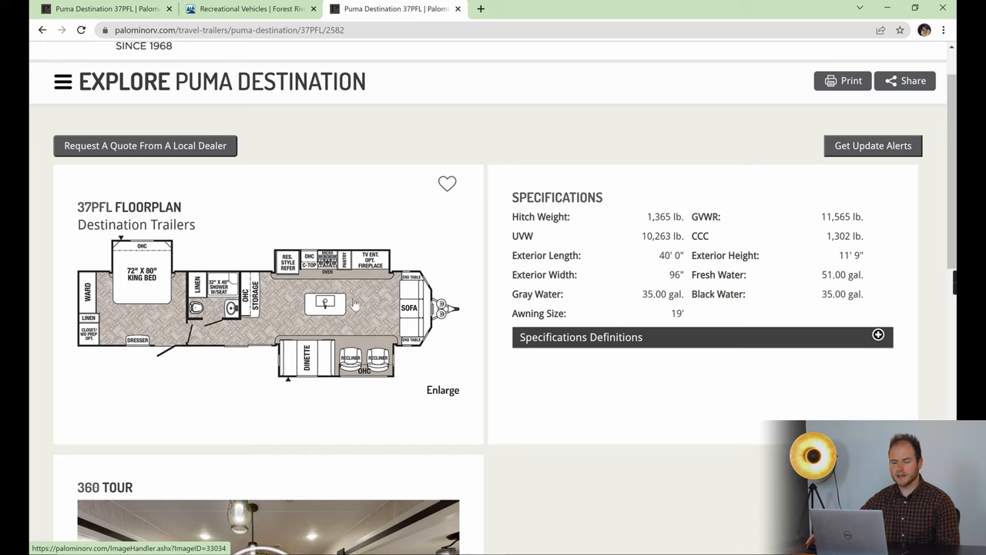
{"action": "mouse_move", "coordinate": [412, 280]}
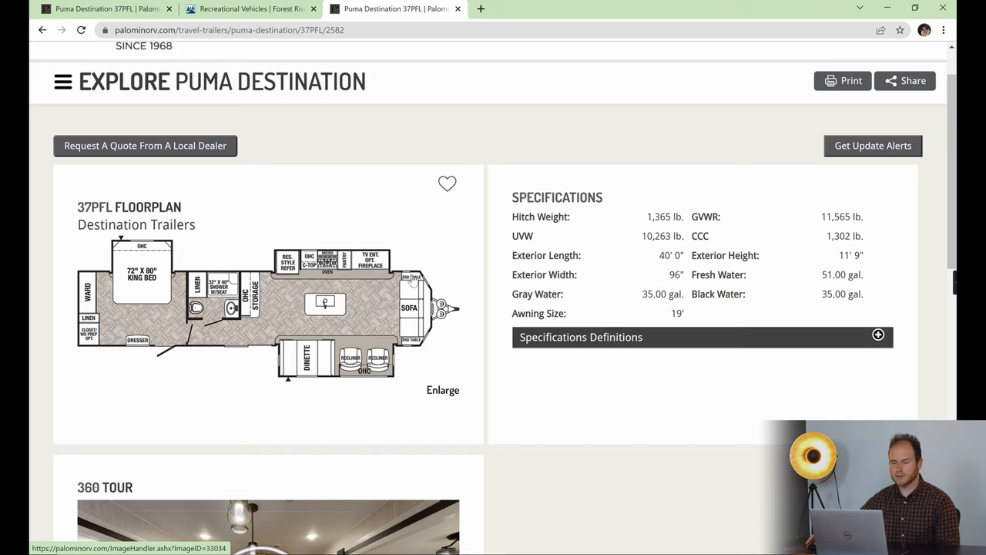
{"action": "scroll", "scroll_direction": "down", "scroll_amount": 3}
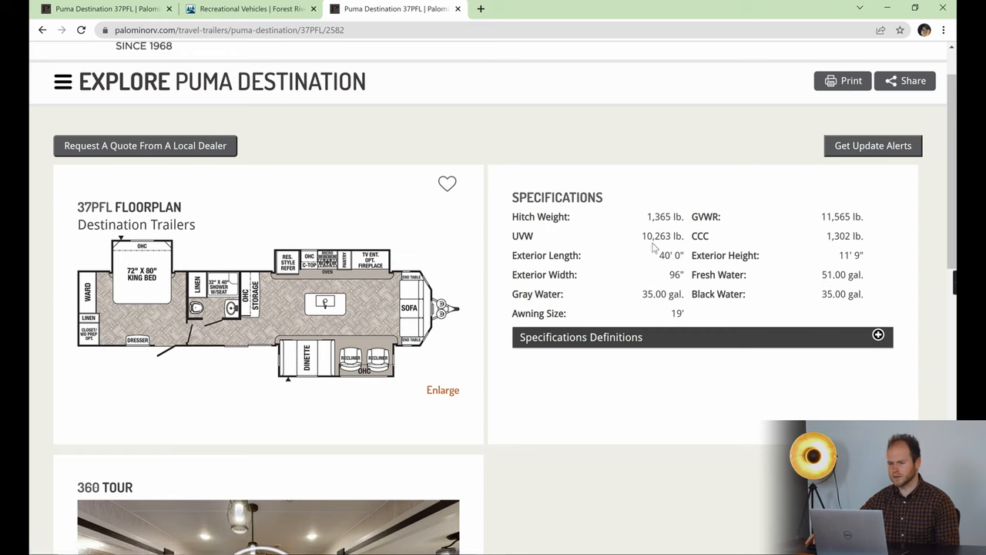
{"action": "mouse_move", "coordinate": [636, 258]}
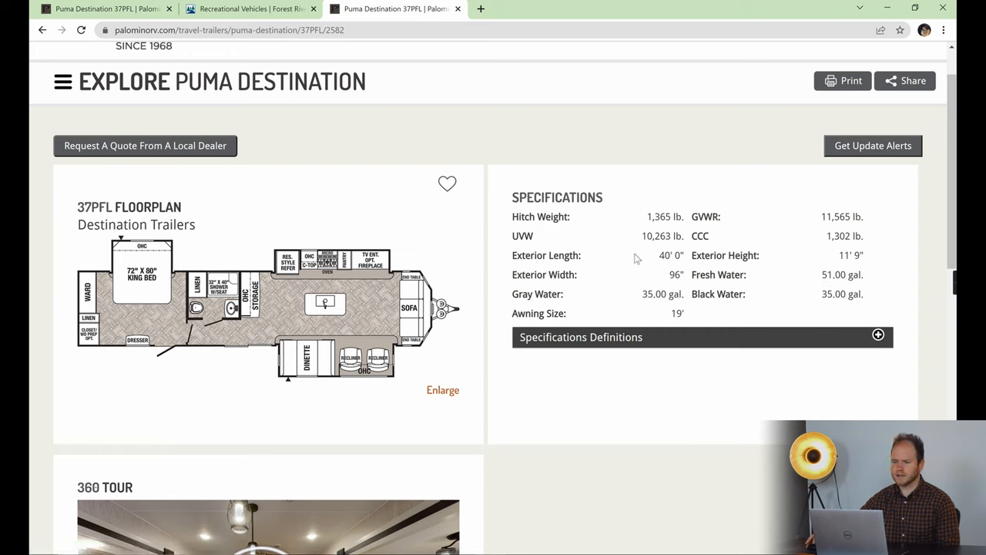
{"action": "mouse_move", "coordinate": [614, 216]}
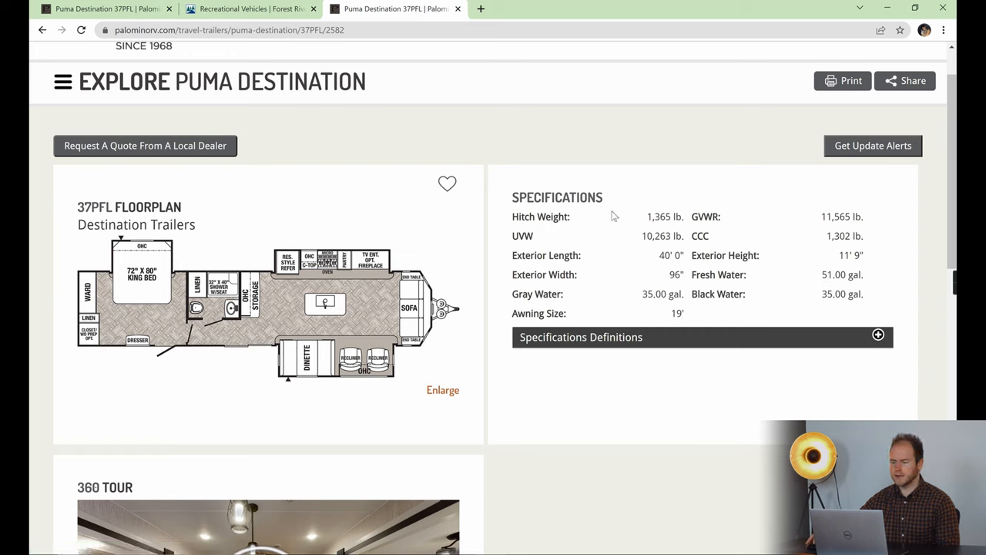
- Reach Features & Options, expand Interior, and launch the 37PFL 360 Tour in a new tab
{"action": "scroll", "scroll_direction": "down", "scroll_amount": 3}
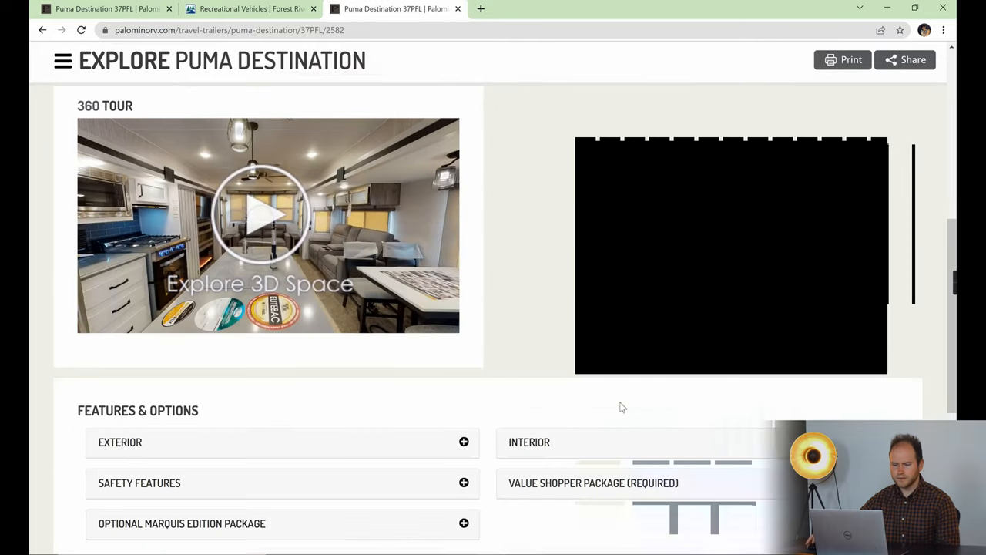
{"action": "scroll", "scroll_direction": "down", "scroll_amount": 3}
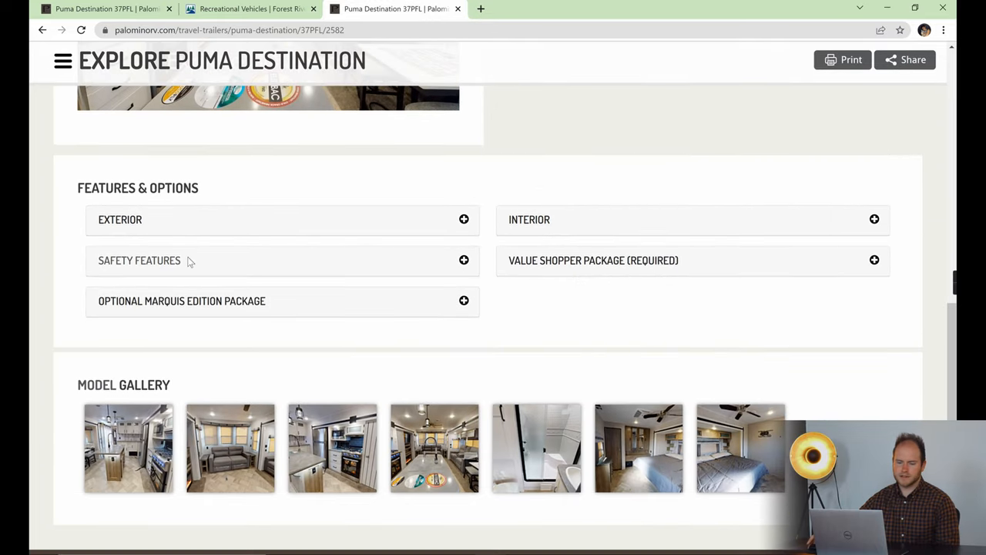
{"action": "mouse_move", "coordinate": [449, 228]}
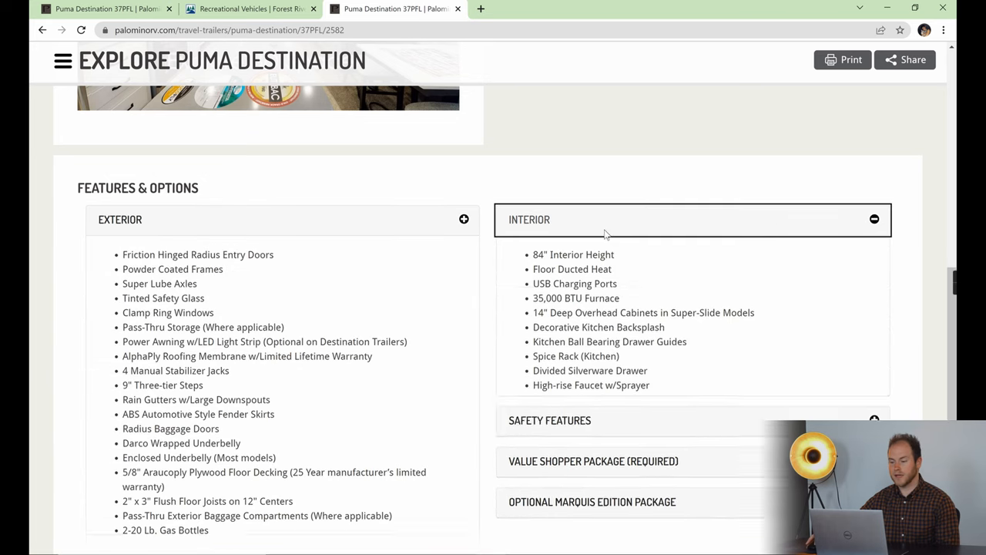
{"action": "scroll", "scroll_direction": "down", "scroll_amount": 3}
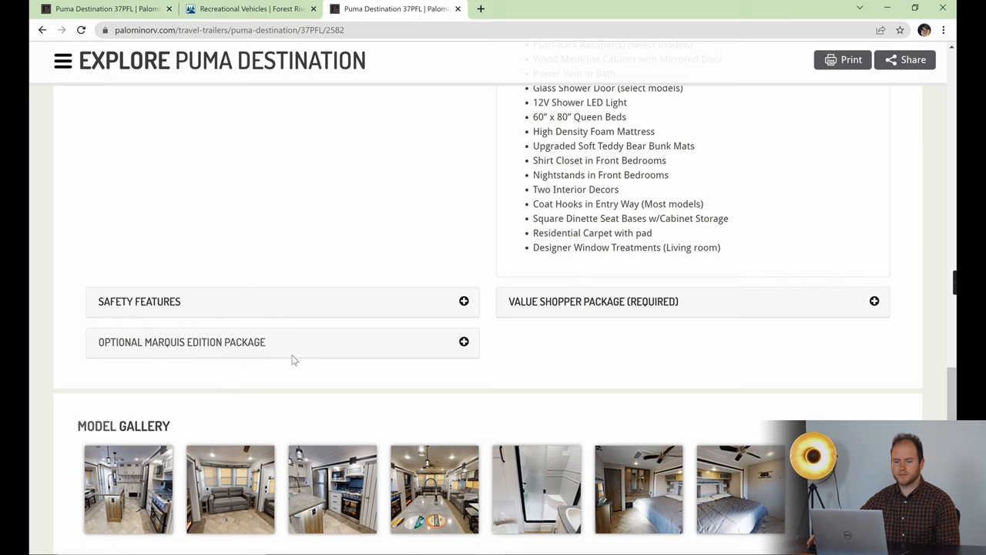
{"action": "mouse_move", "coordinate": [299, 321]}
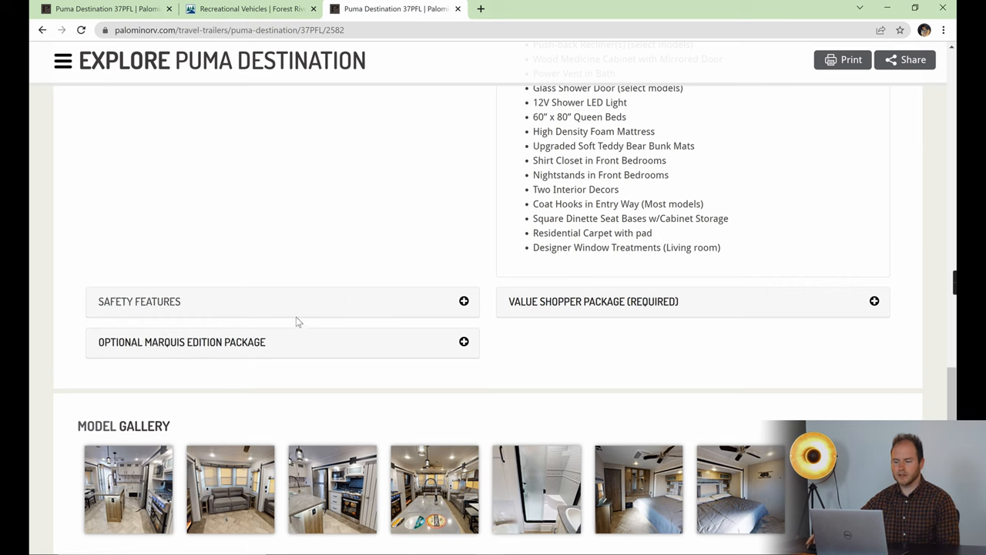
{"action": "scroll", "scroll_direction": "down", "scroll_amount": 3}
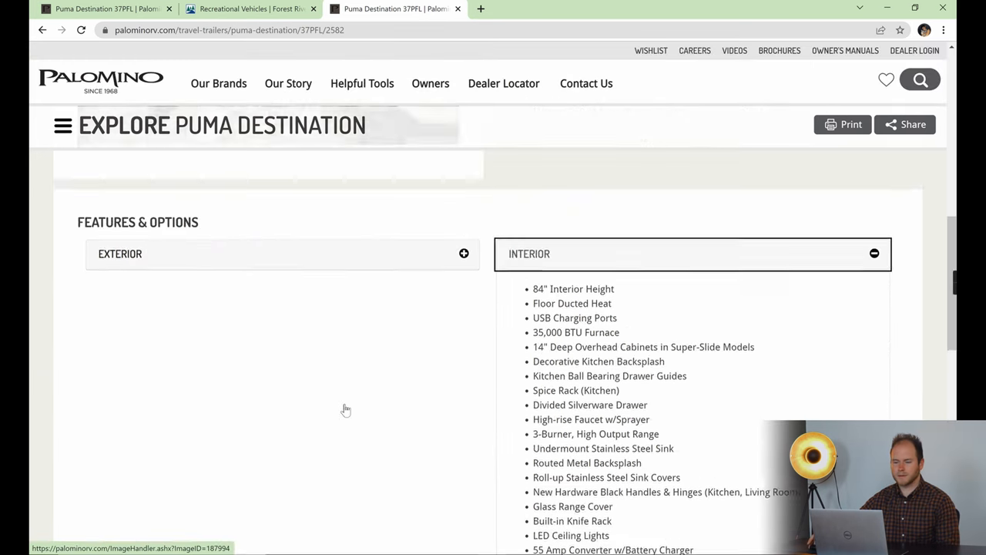
{"action": "left_click", "coordinate": [540, 8]}
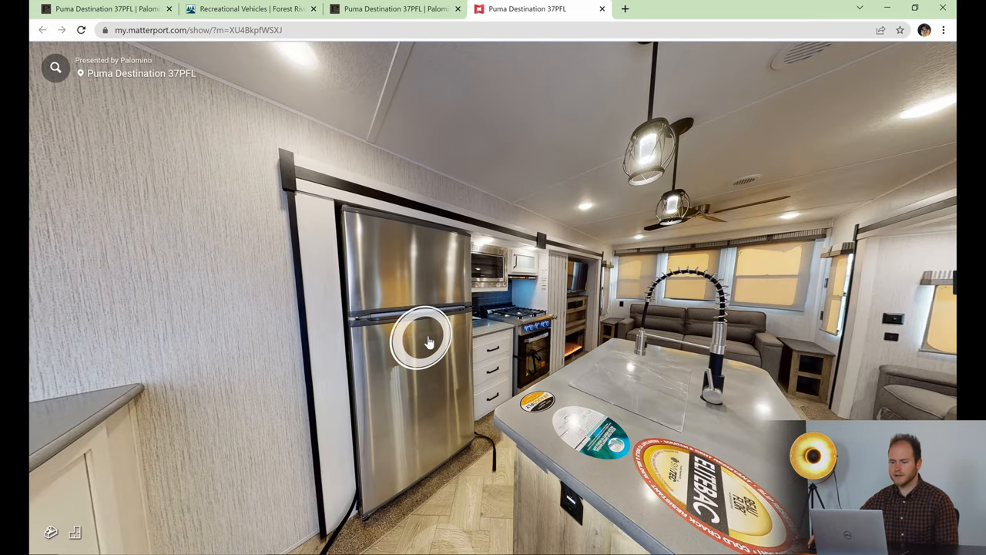
{"action": "mouse_move", "coordinate": [499, 266]}
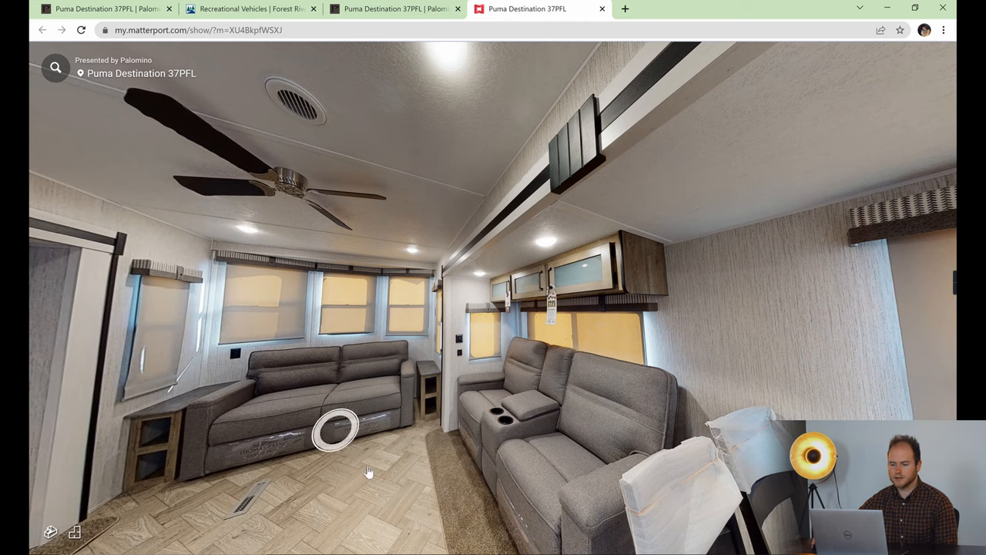
- Walk from the kitchen toward the living area using a floor marker
{"action": "left_click", "coordinate": [336, 429]}
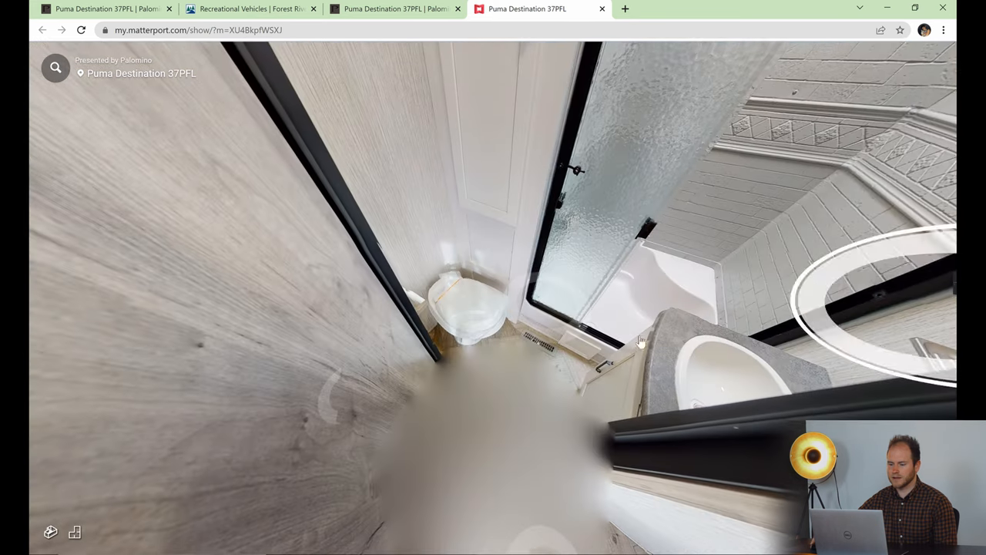
- Look around the bathroom's toilet, shower and sink by dragging the view
{"action": "left_click_drag", "start_coordinate": [644, 339], "coordinate": [622, 429]}
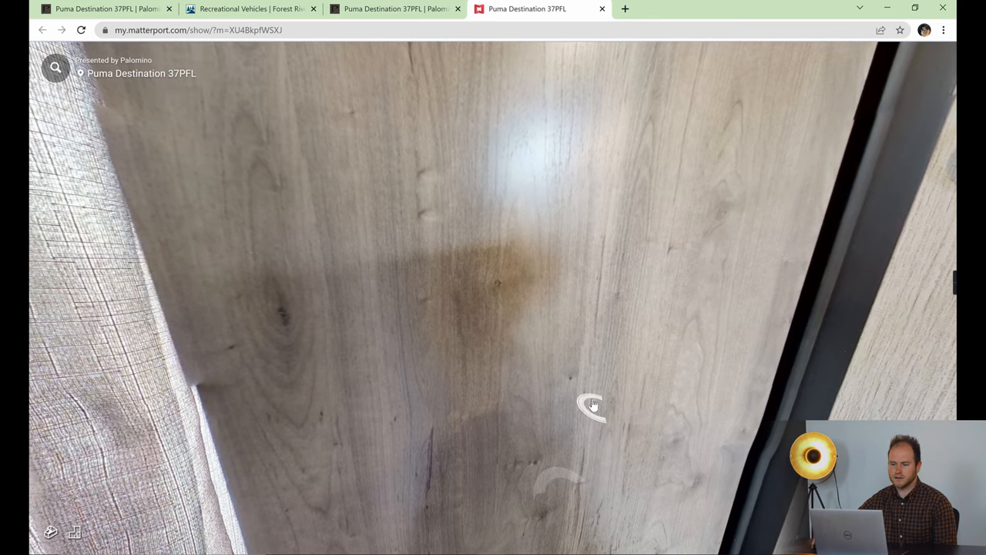
{"action": "mouse_move", "coordinate": [54, 520]}
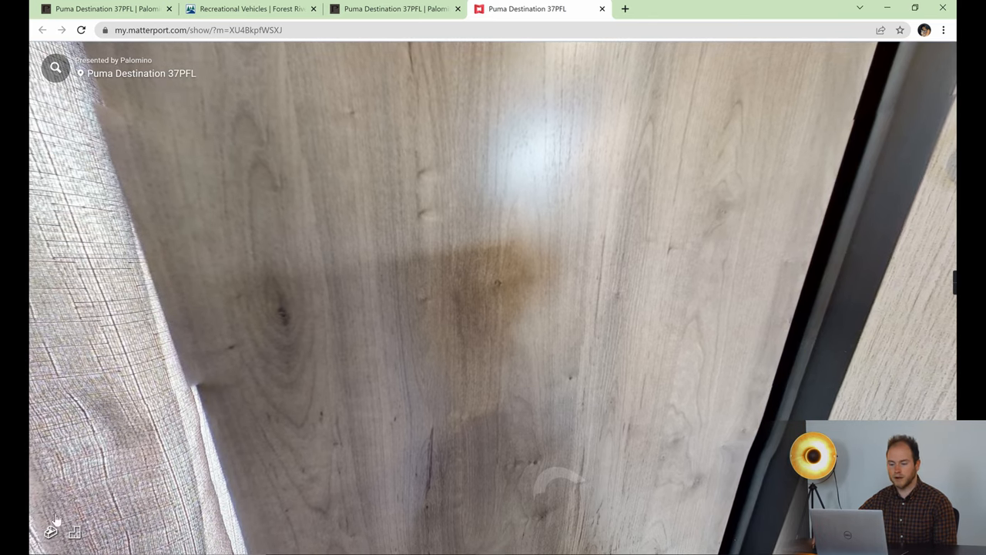
{"action": "mouse_move", "coordinate": [74, 532]}
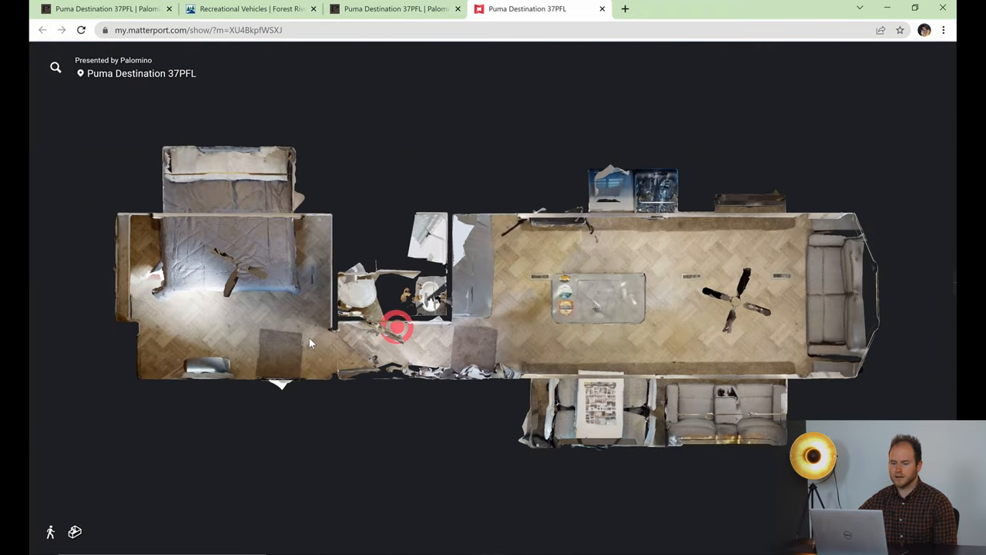
- Jump from the overhead floor plan to the spot beside the bedroom doorway
{"action": "left_click", "coordinate": [397, 327]}
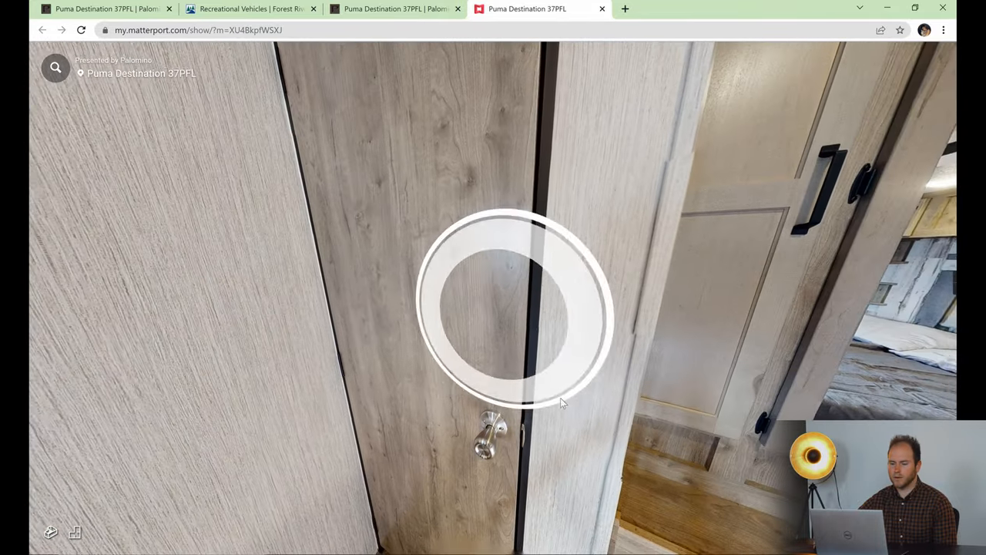
- Walk back down the hallway into the kitchen with the fridge and island
{"action": "left_click", "coordinate": [509, 301]}
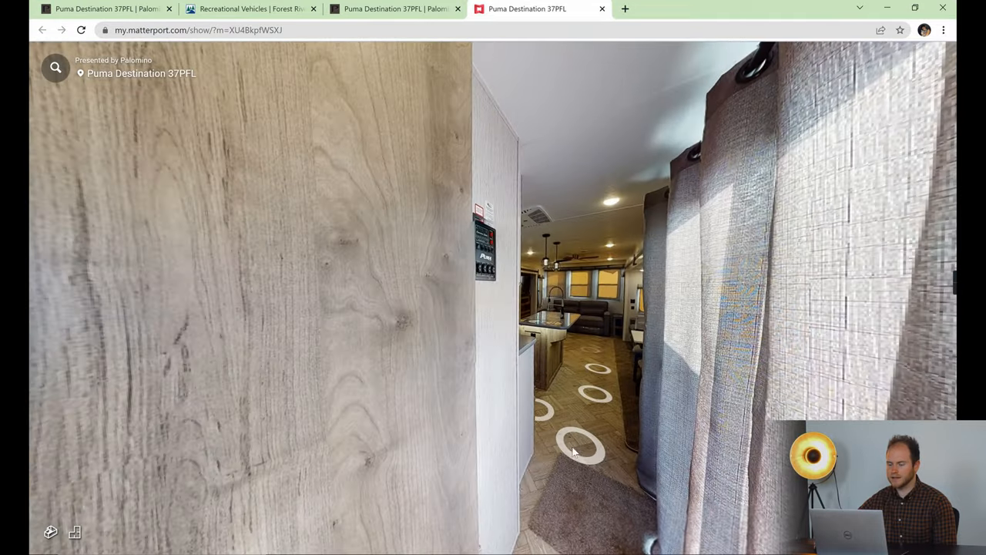
{"action": "left_click", "coordinate": [581, 452]}
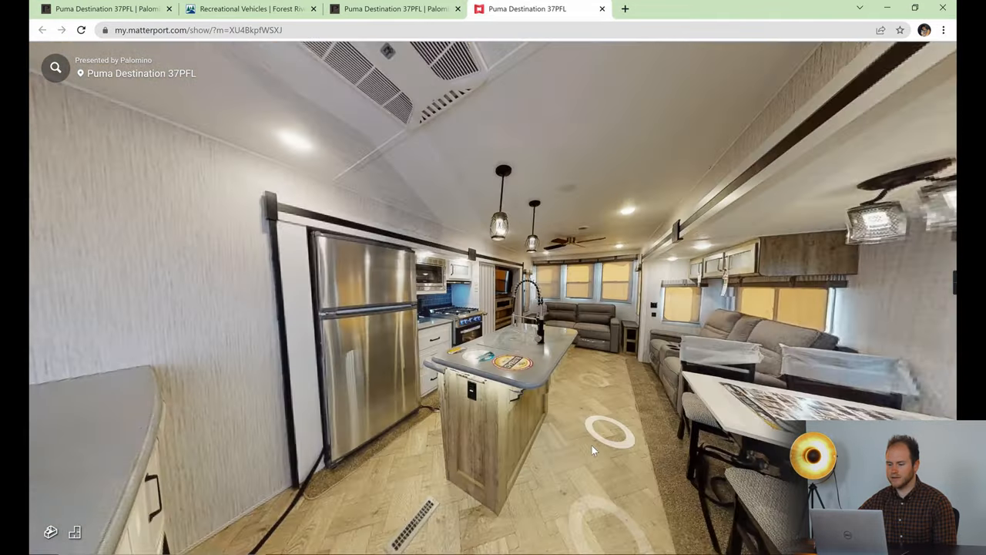